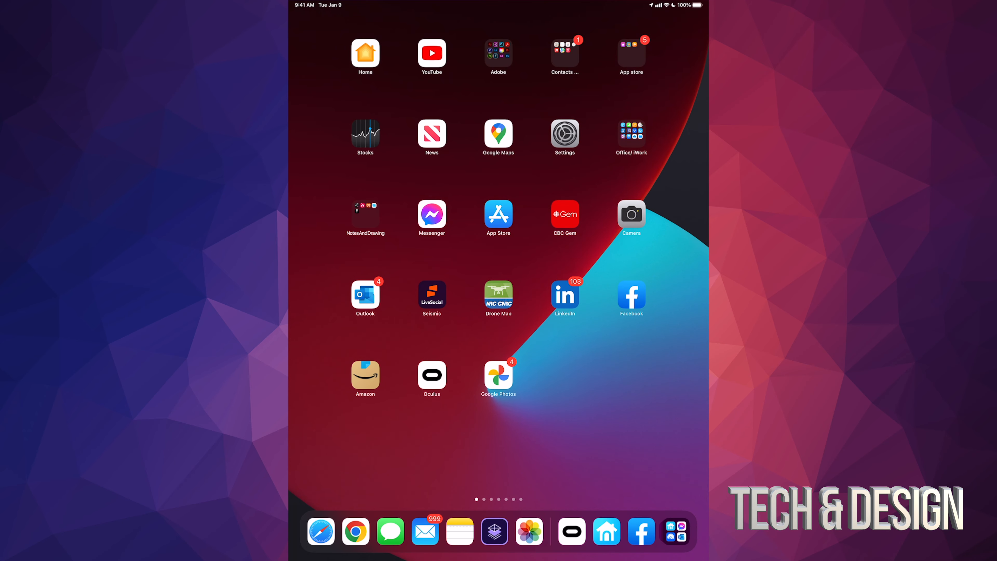
- Launch the Oculus app and scroll the Store's Games page down to Charts
{"action": "left_click", "coordinate": [431, 380]}
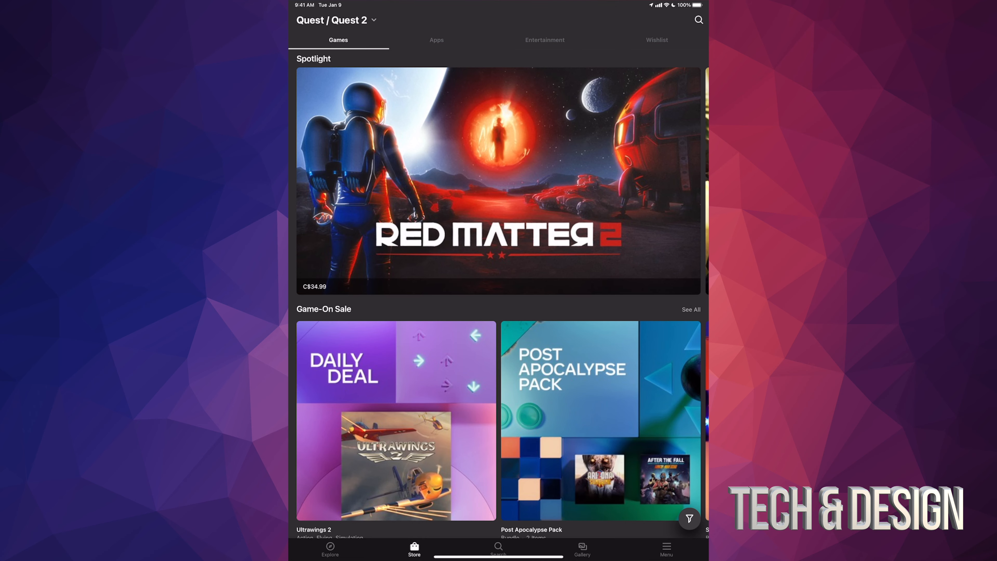
{"action": "scroll", "scroll_direction": "down", "scroll_amount": 3}
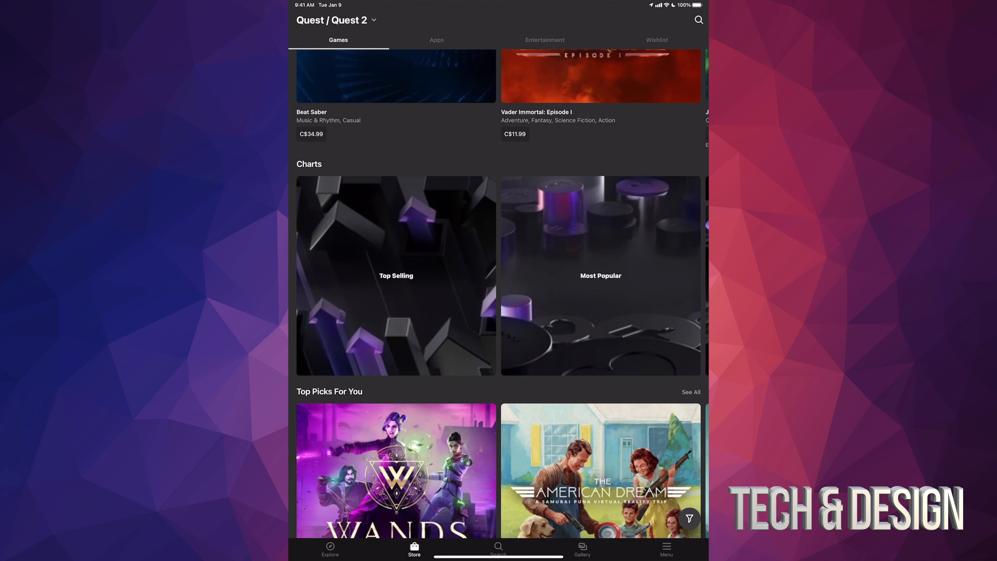
- From the Top Selling chart, scroll down and open the Contractors game page
{"action": "left_click", "coordinate": [394, 275]}
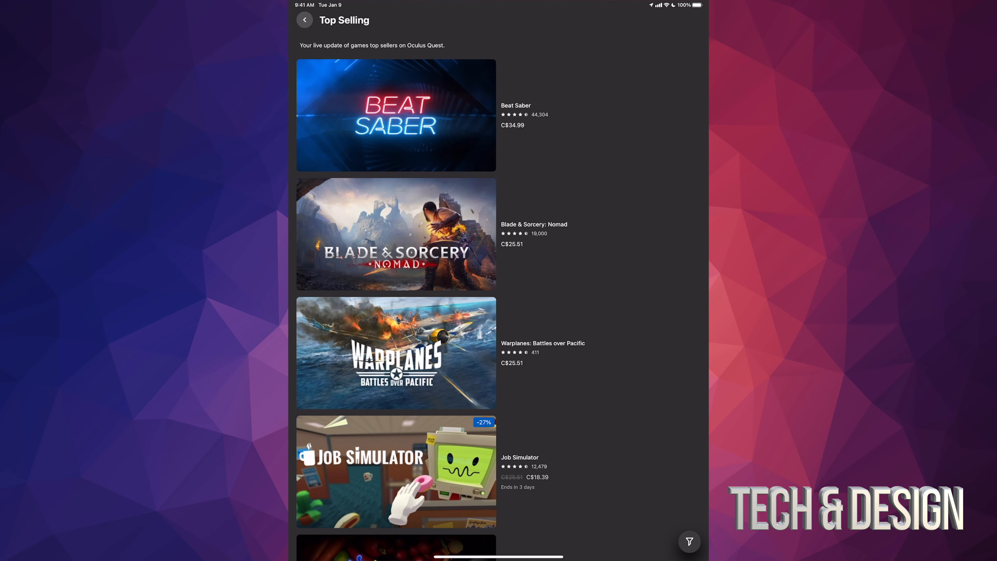
{"action": "scroll", "scroll_direction": "down", "scroll_amount": 3}
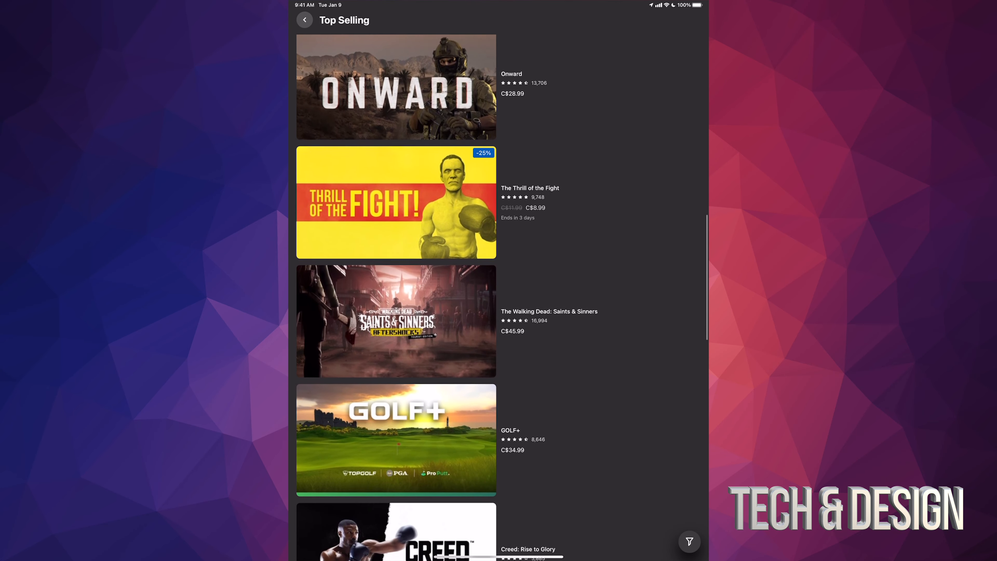
{"action": "scroll", "scroll_direction": "down", "scroll_amount": 3}
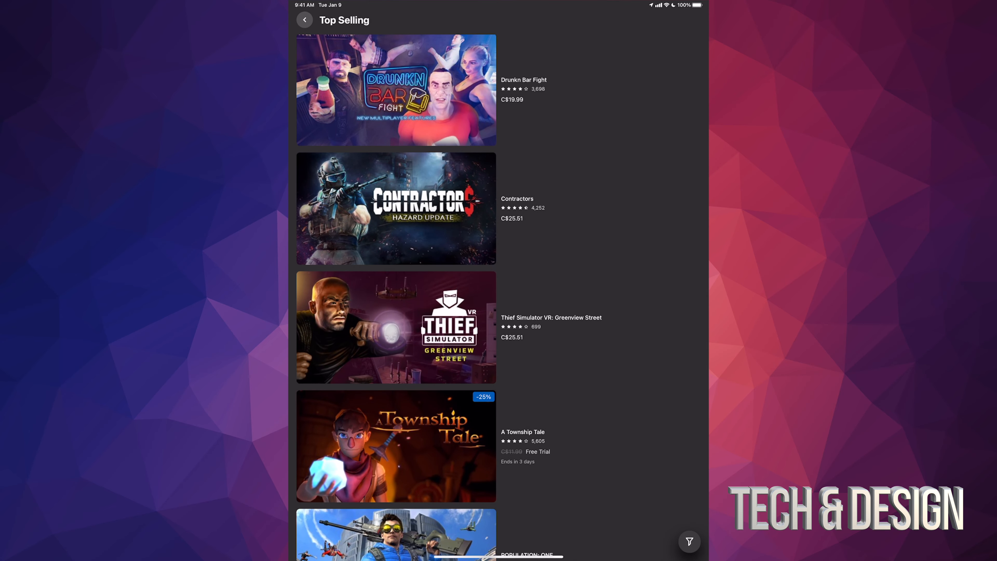
{"action": "left_click", "coordinate": [396, 208]}
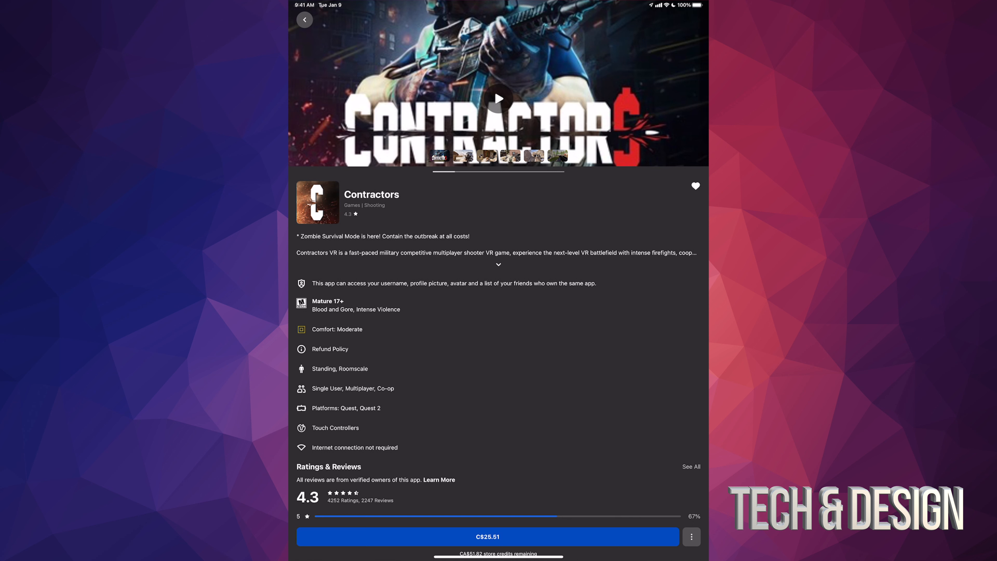
- Use the ⋮ options next to the price to choose Purchase as a gift
{"action": "left_click", "coordinate": [691, 537]}
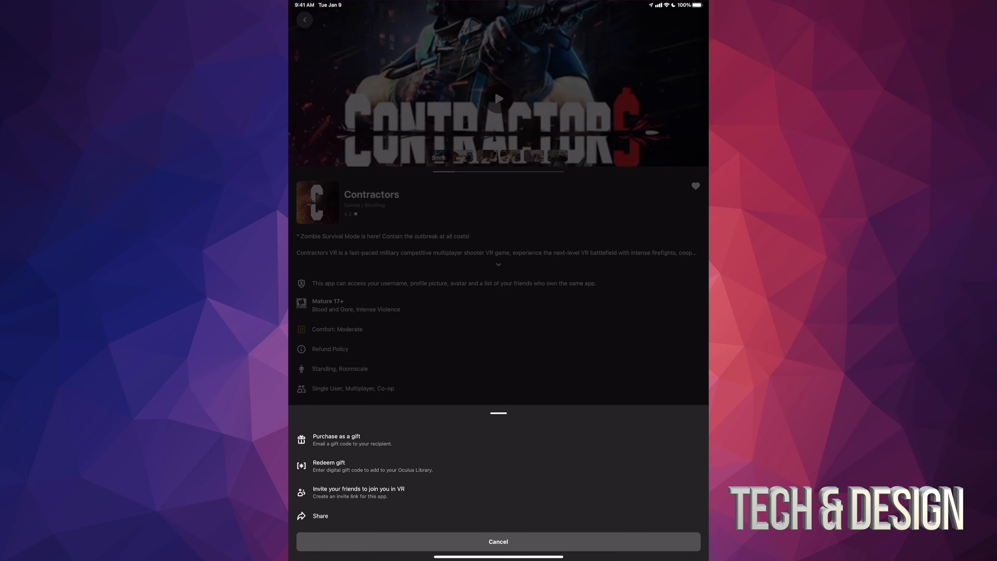
{"action": "left_click", "coordinate": [336, 439]}
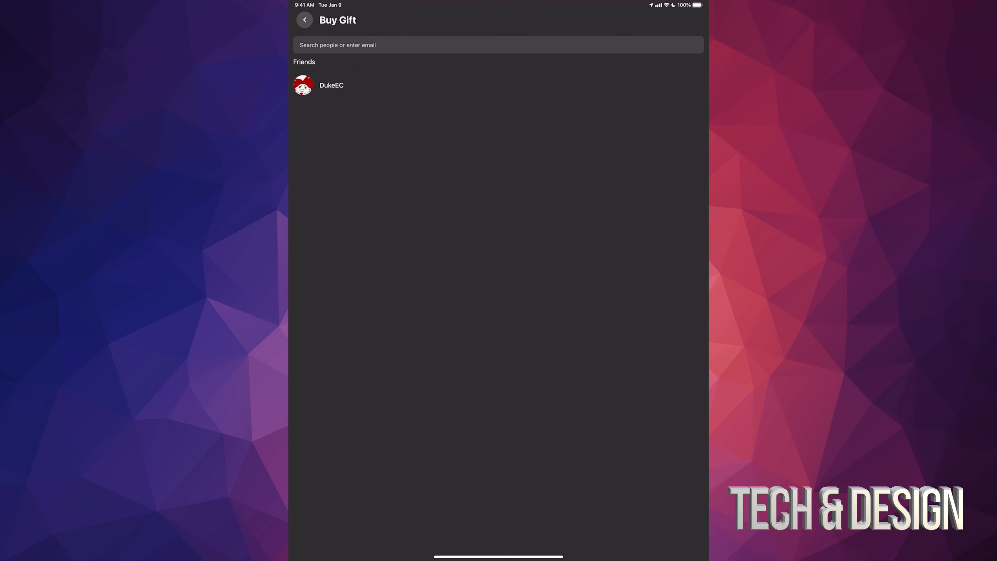
{"action": "left_click", "coordinate": [331, 85]}
{"action": "type", "text": "From tech and design YouTube channel"}
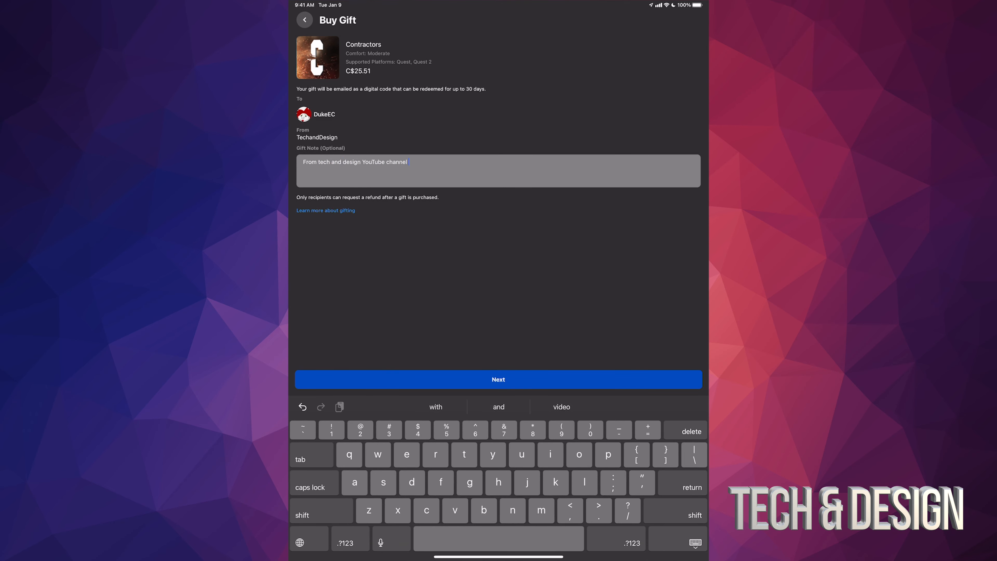
{"action": "left_click", "coordinate": [498, 379]}
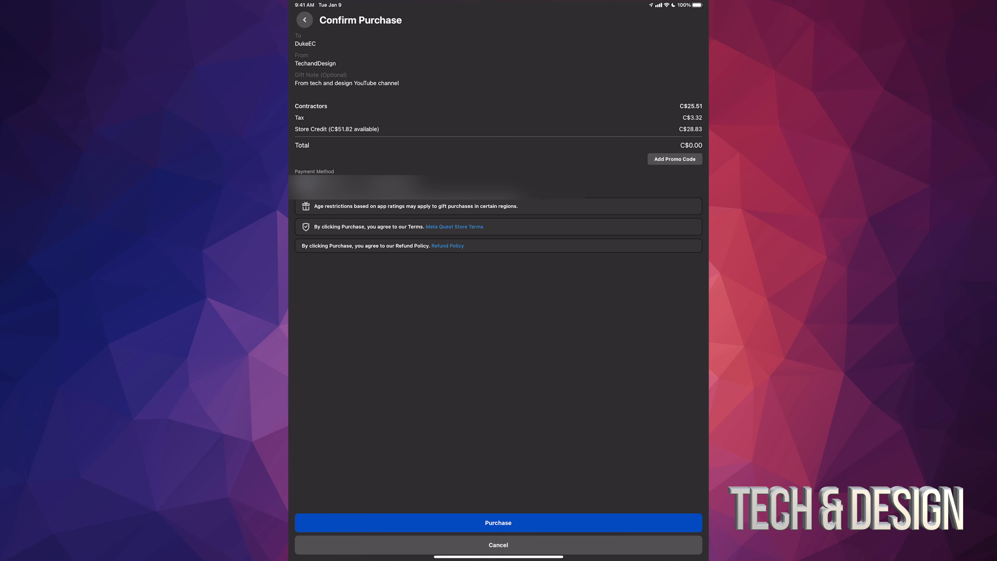
{"action": "mouse_move", "coordinate": [651, 6]}
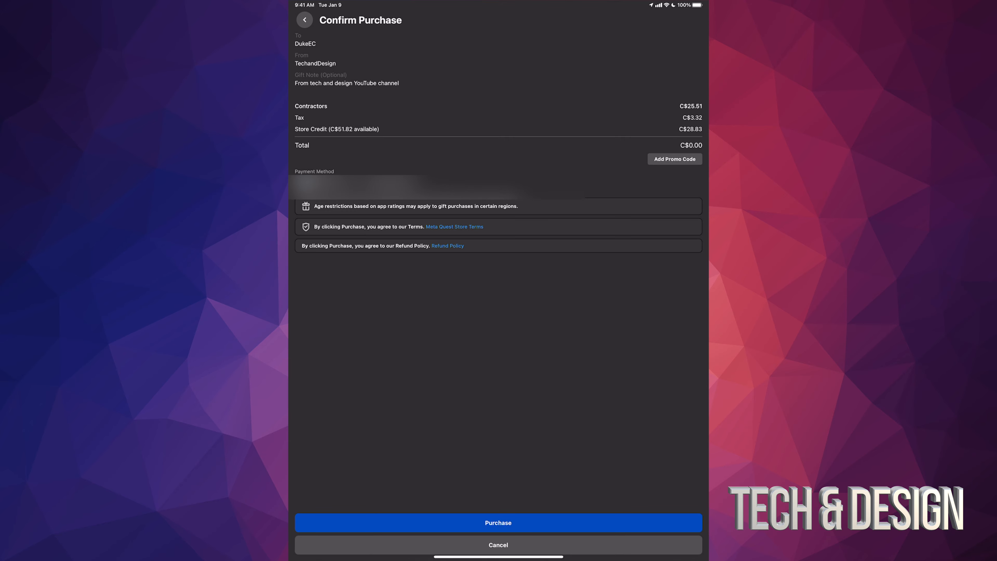
- Confirm the C$0.00 store-credit gift purchase and return to the Games store
{"action": "left_click", "coordinate": [498, 522]}
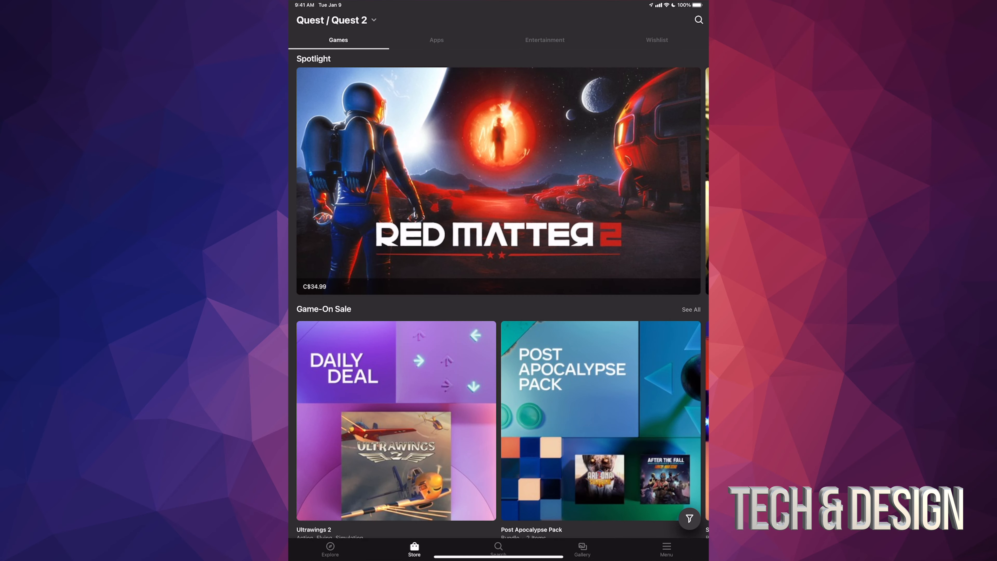
{"action": "left_click", "coordinate": [666, 550]}
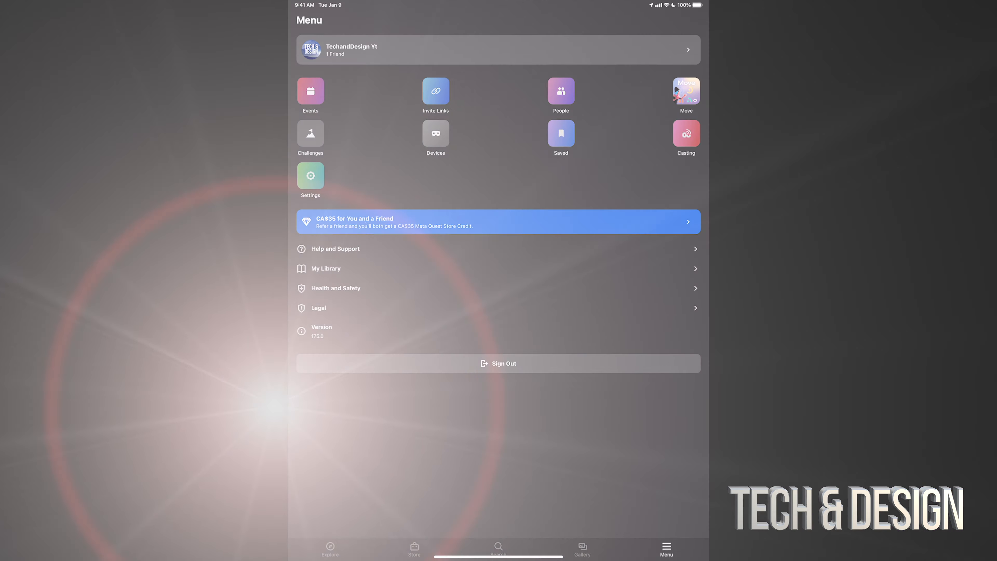
{"action": "left_click", "coordinate": [414, 549]}
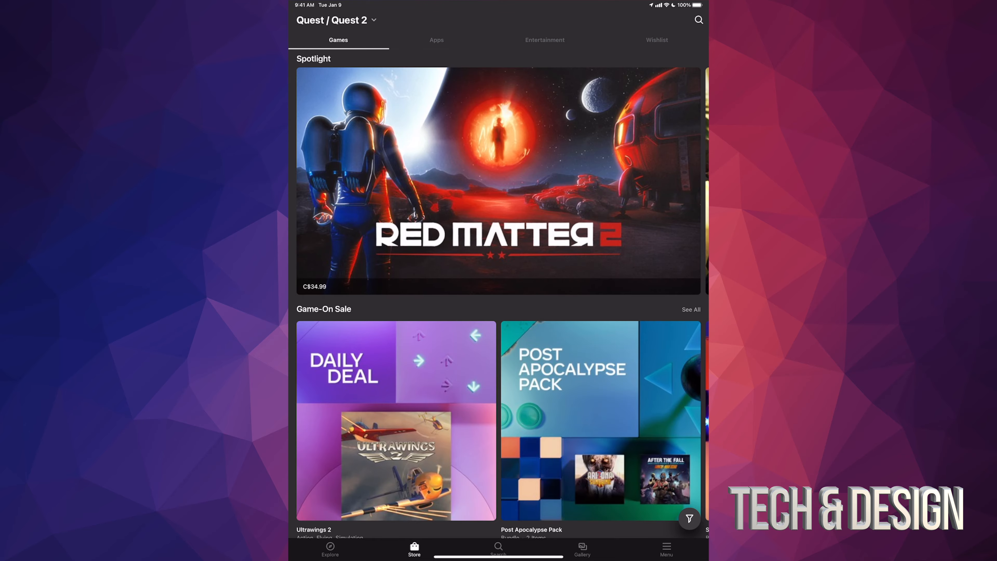
{"action": "scroll", "scroll_direction": "down", "scroll_amount": 3}
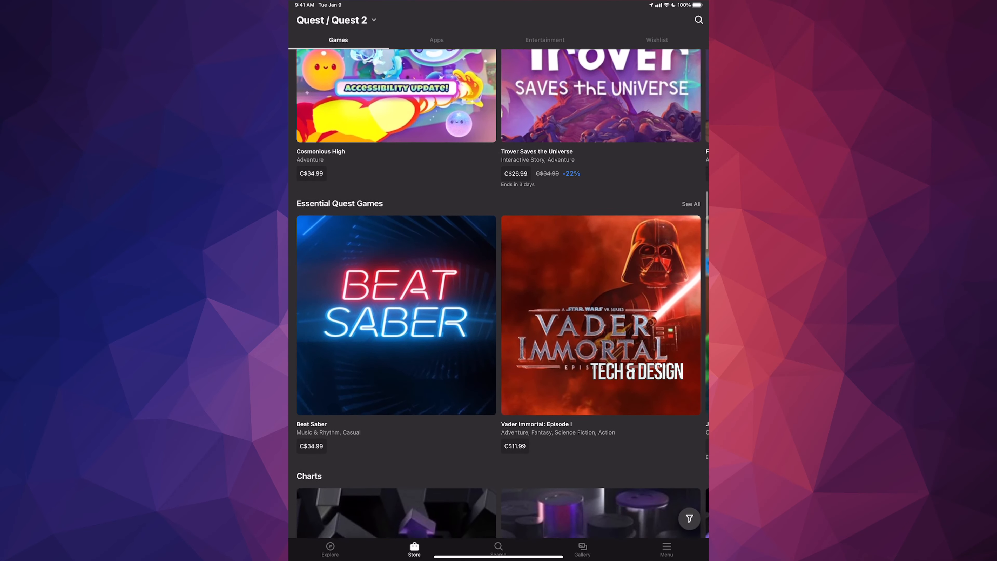